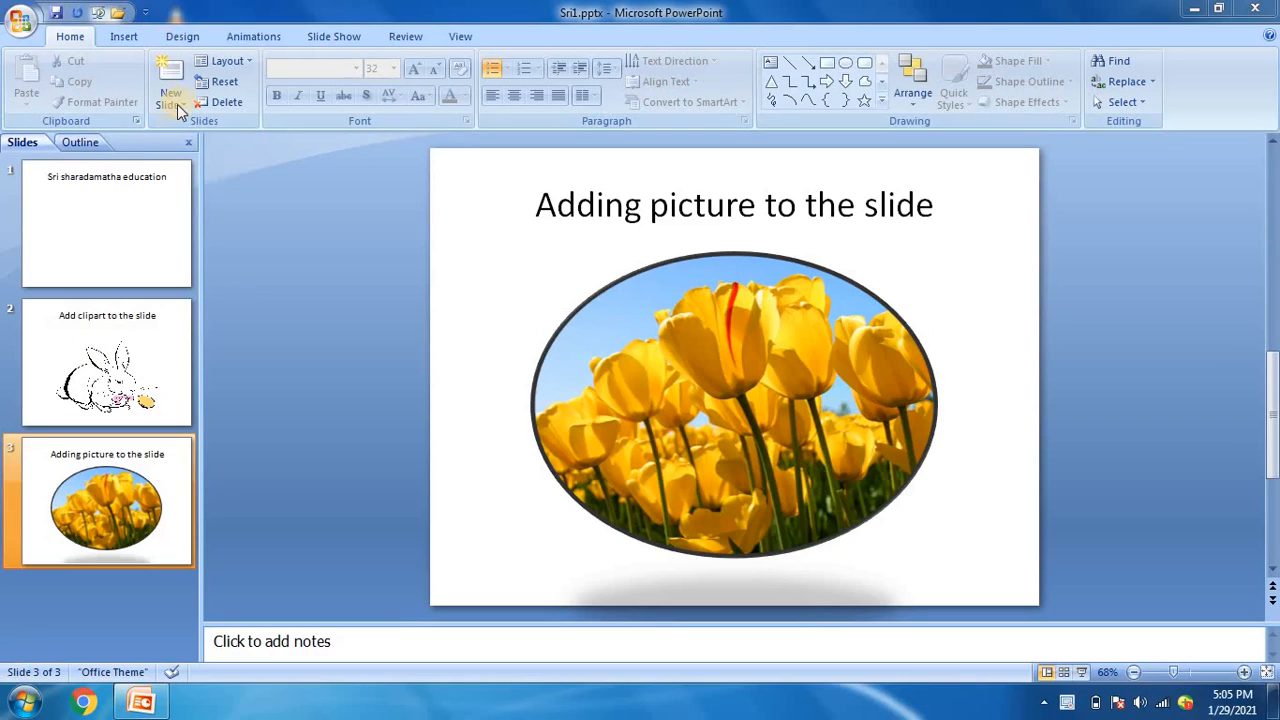
pyautogui.moveTo(170, 90)
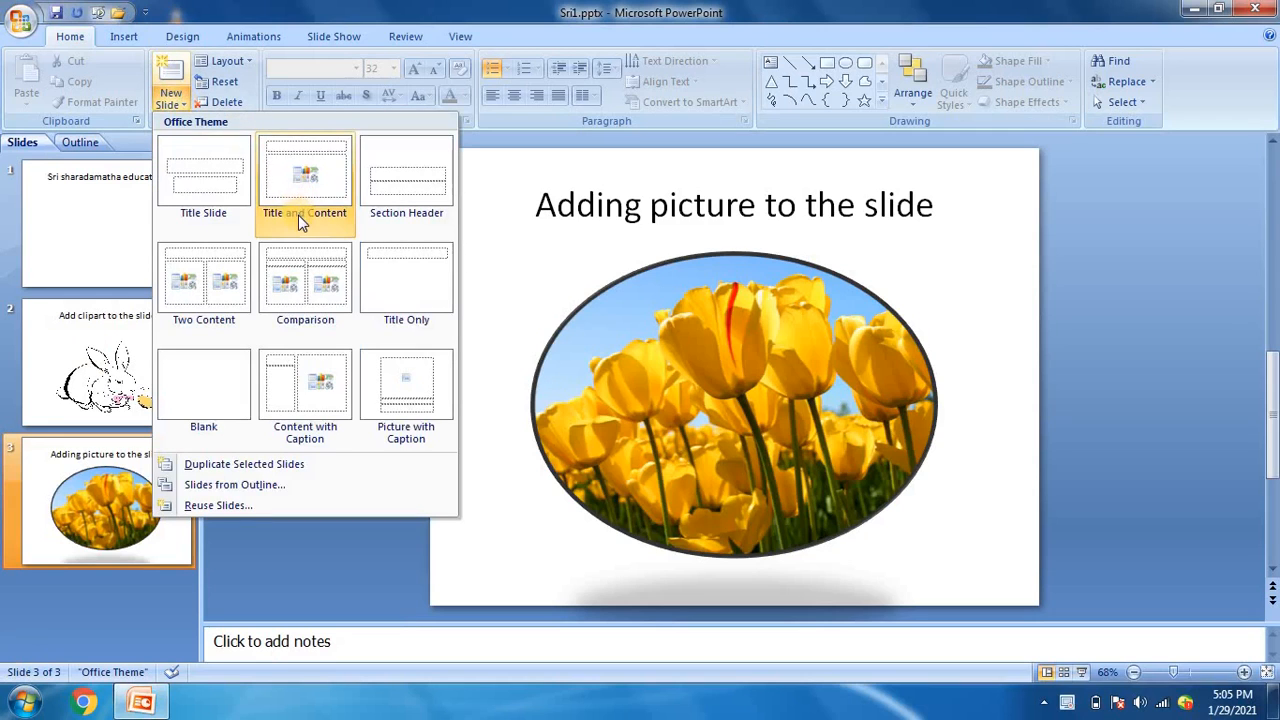
# Add a new fourth slide using the Title and Content layout.
pyautogui.click(304, 170)
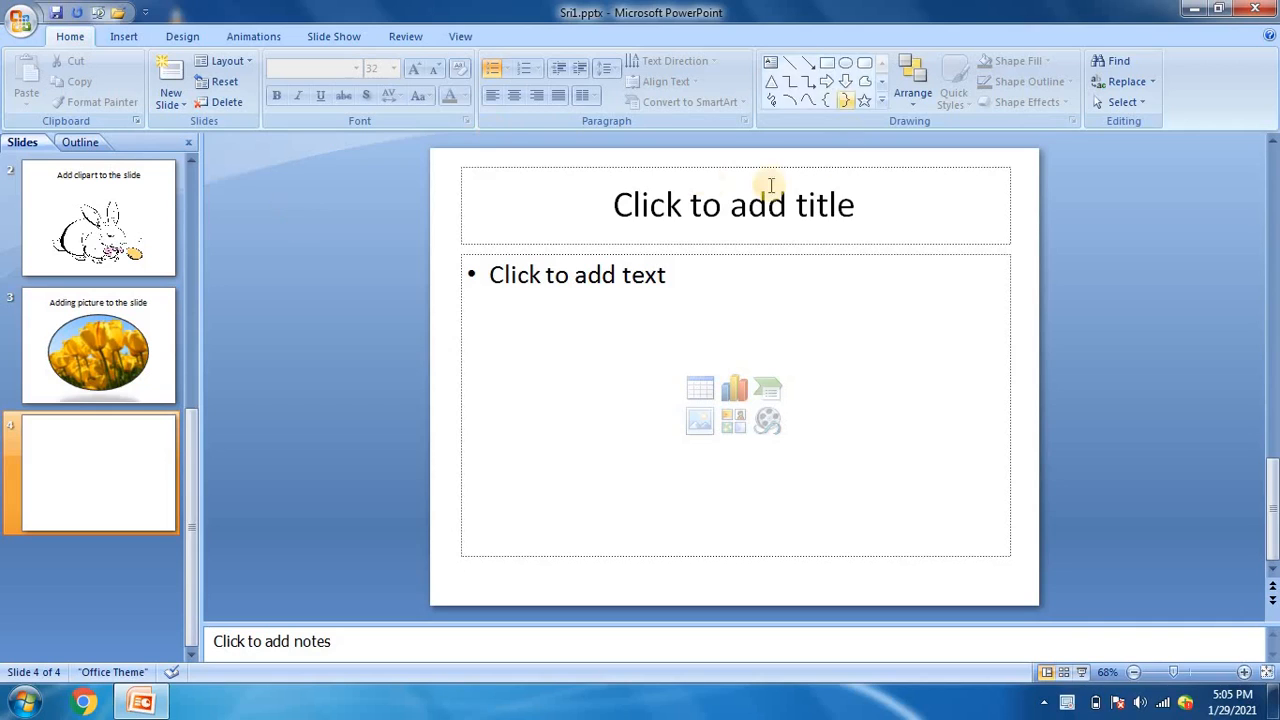
# Enter 'Adding media clip to the slide' as the slide title.
pyautogui.click(732, 204)
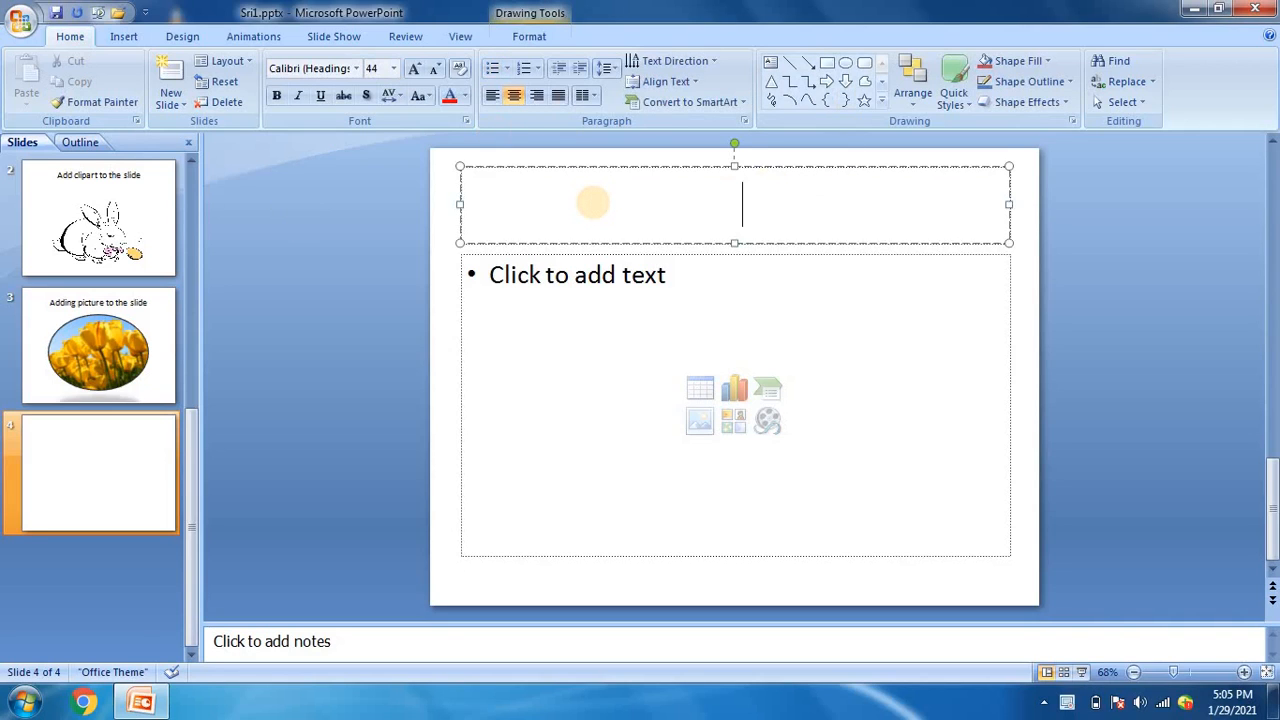
pyautogui.write('Adding')
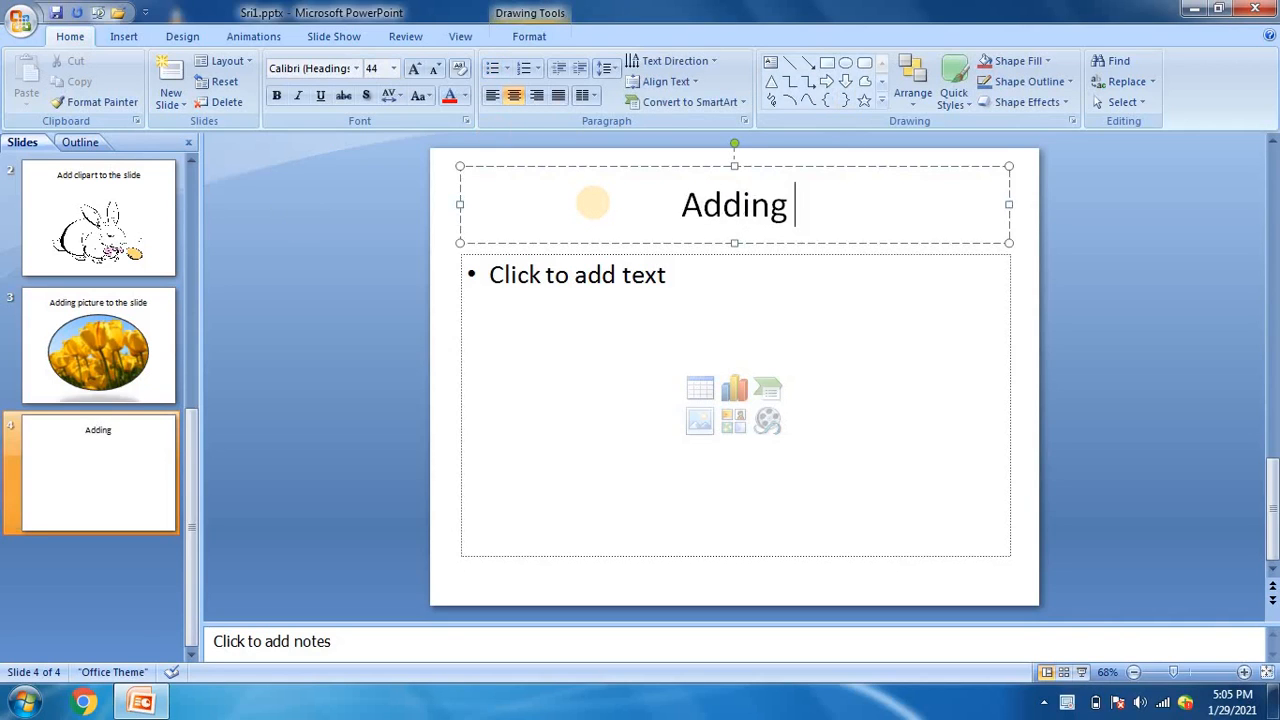
pyautogui.write('media')
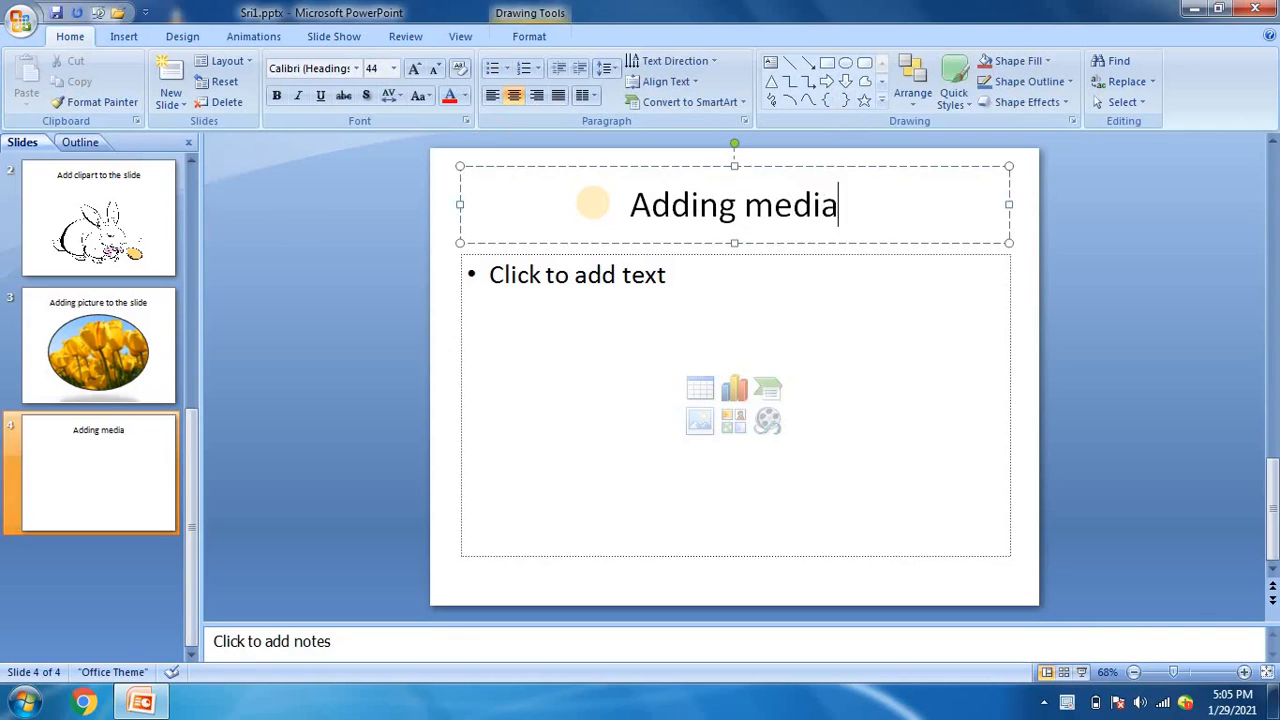
pyautogui.write('clip to the')
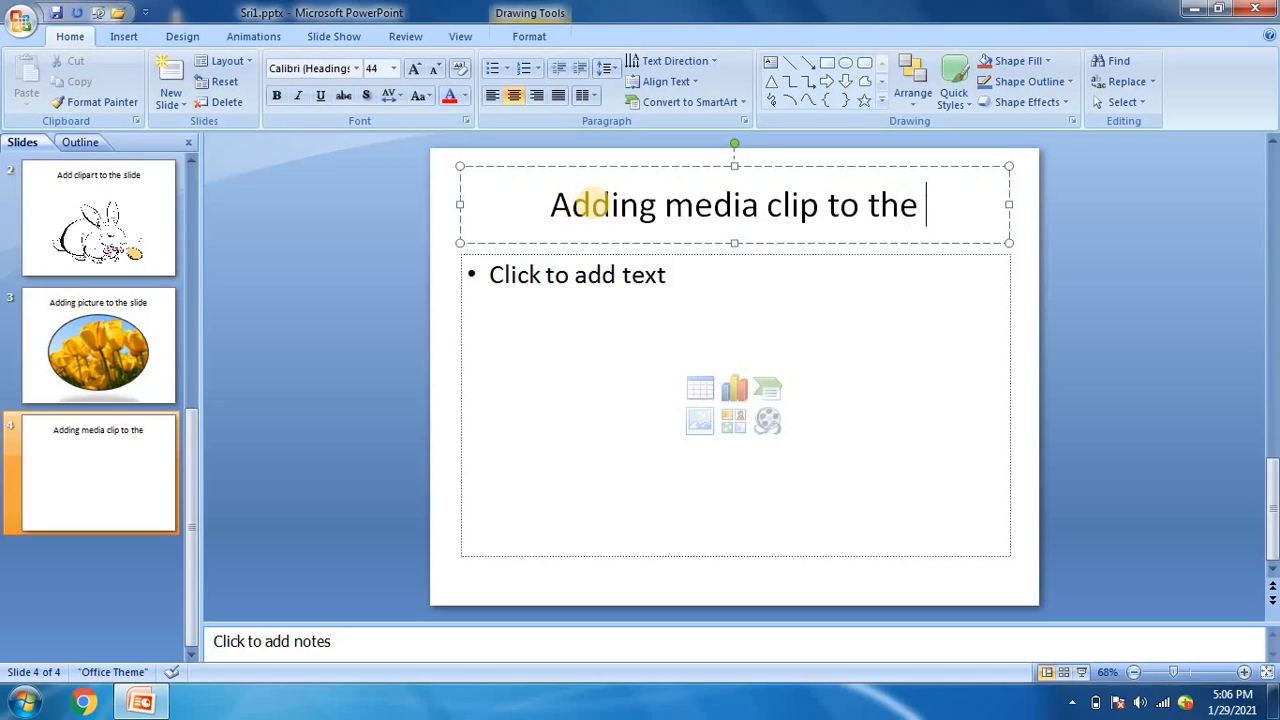
pyautogui.write('slide')
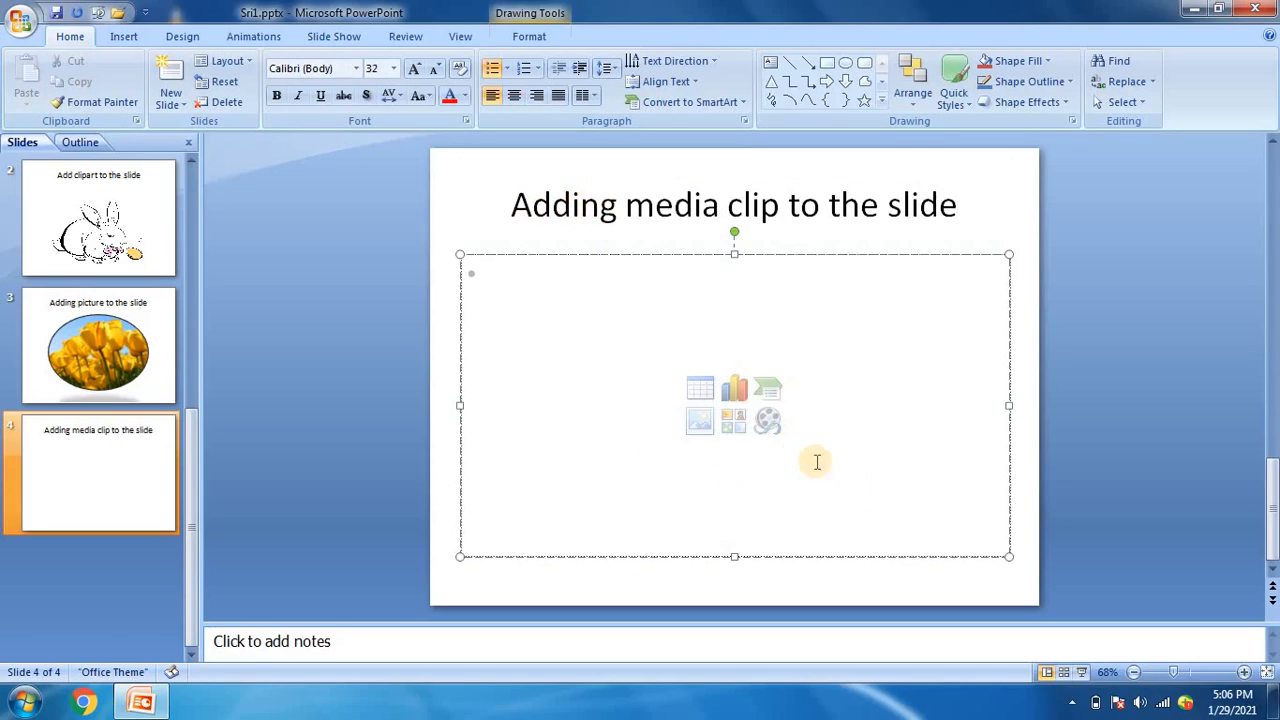
pyautogui.moveTo(768, 420)
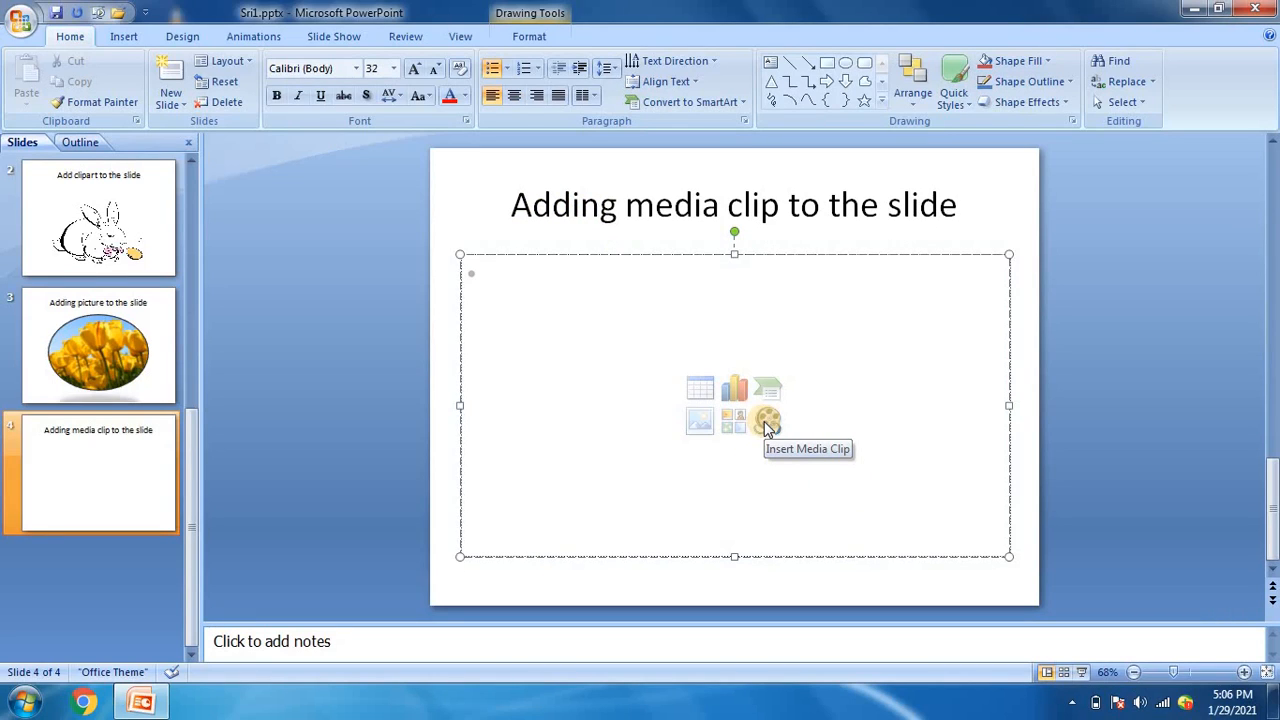
# Insert Wildlife.wmv from Sample Videos into the content placeholder.
pyautogui.click(768, 418)
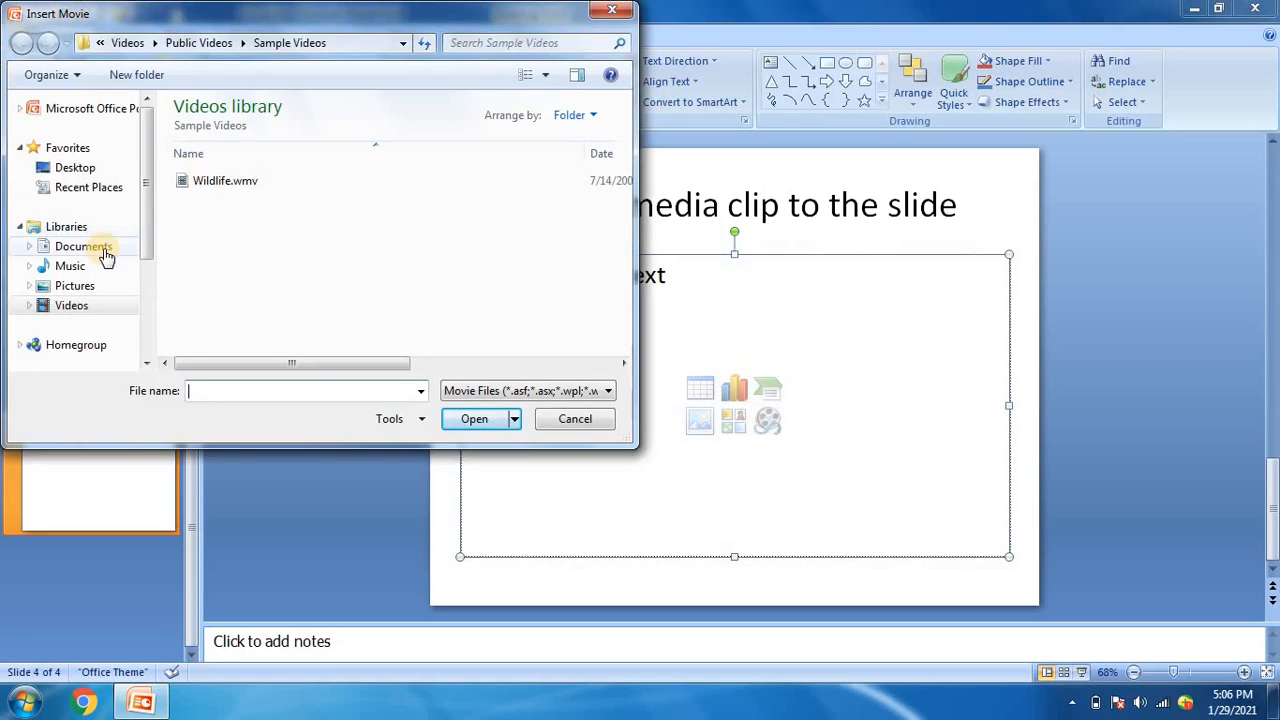
pyautogui.click(224, 180)
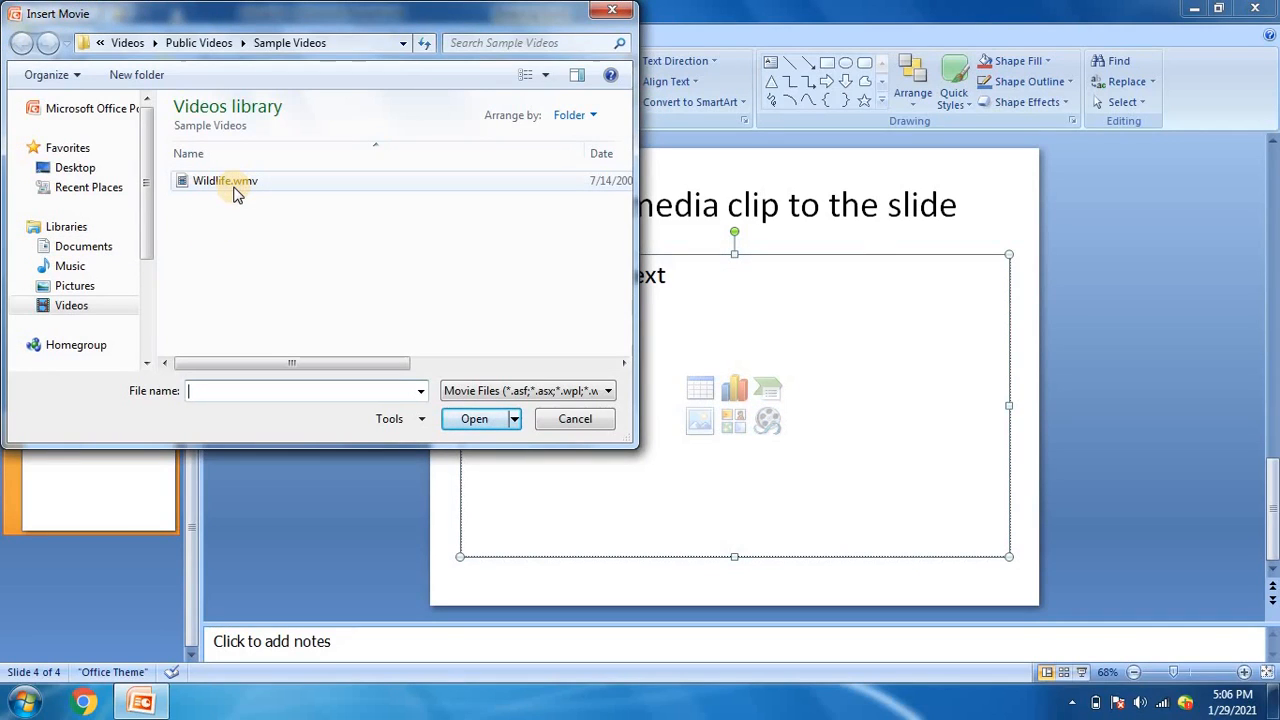
pyautogui.moveTo(224, 180)
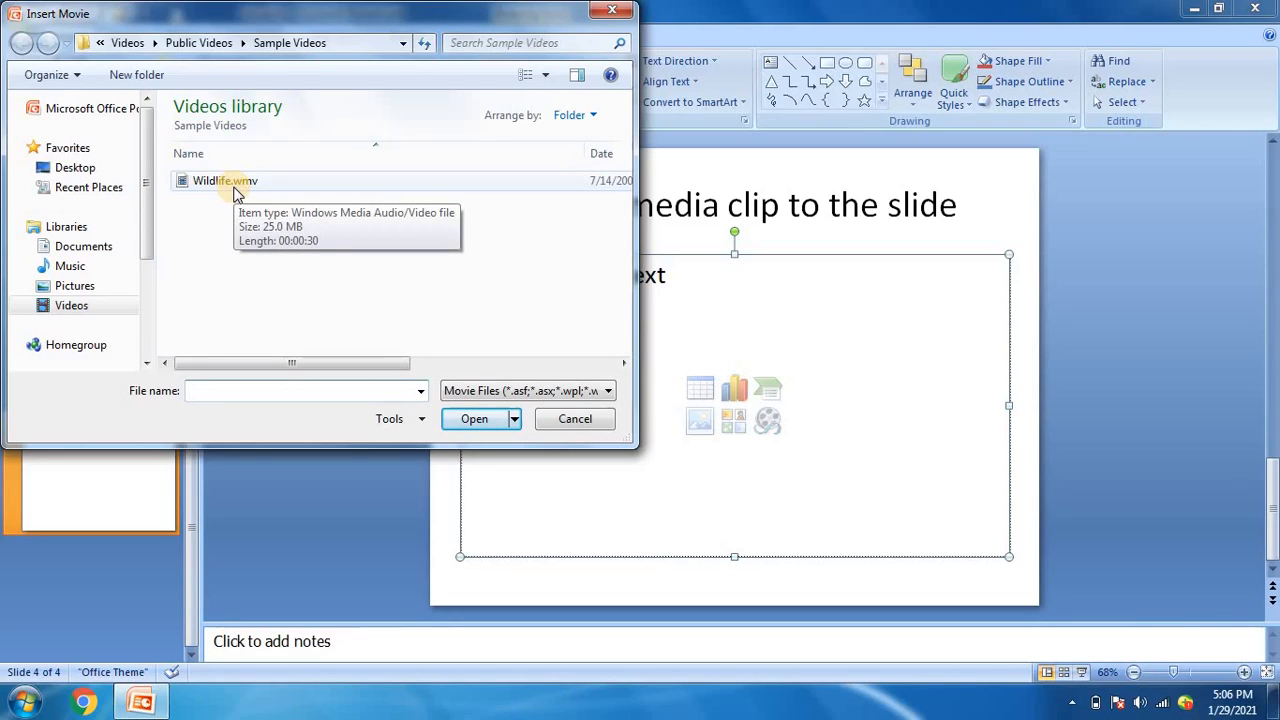
pyautogui.click(224, 180)
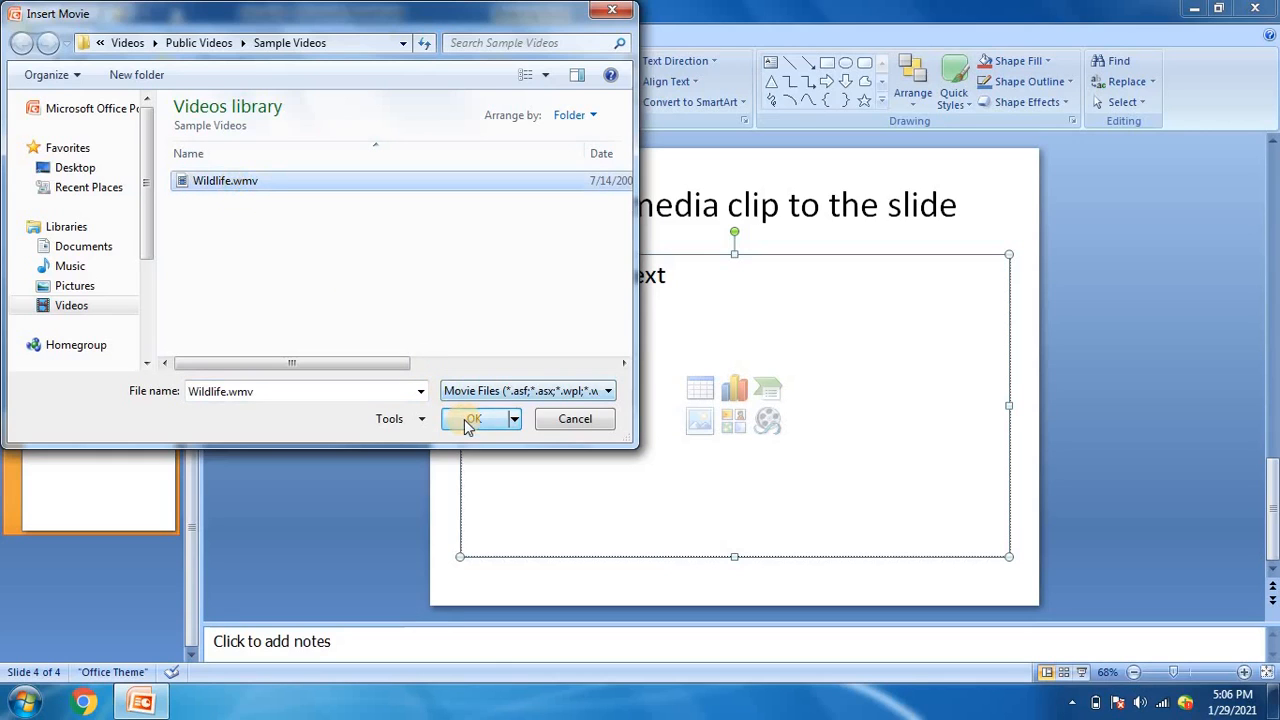
pyautogui.click(472, 418)
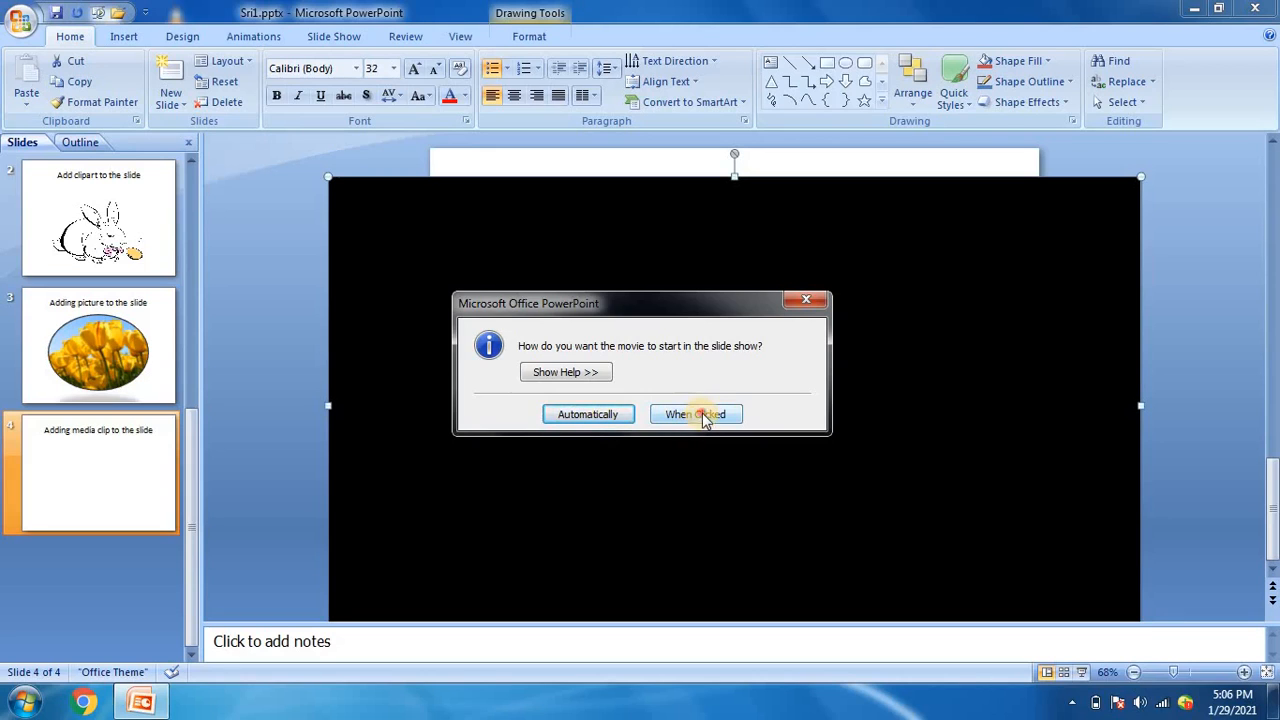
# Set the Wildlife movie to start playing When Clicked.
pyautogui.click(696, 414)
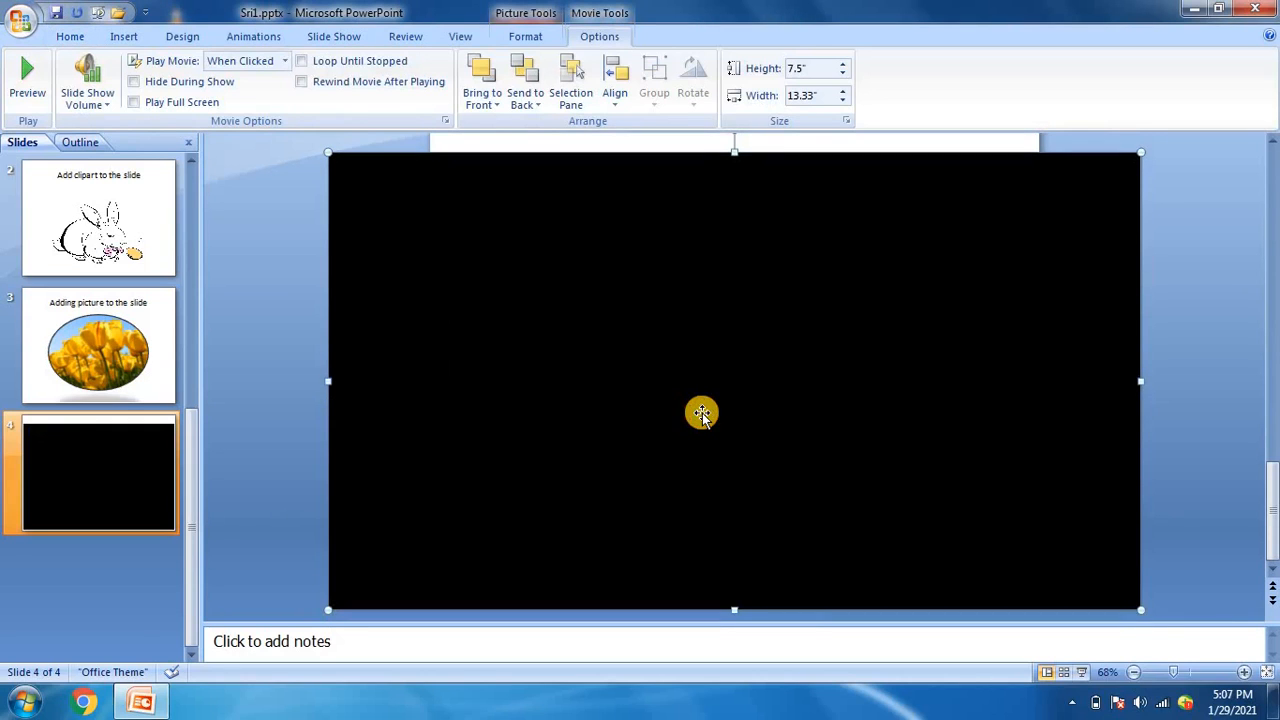
pyautogui.moveTo(388, 232)
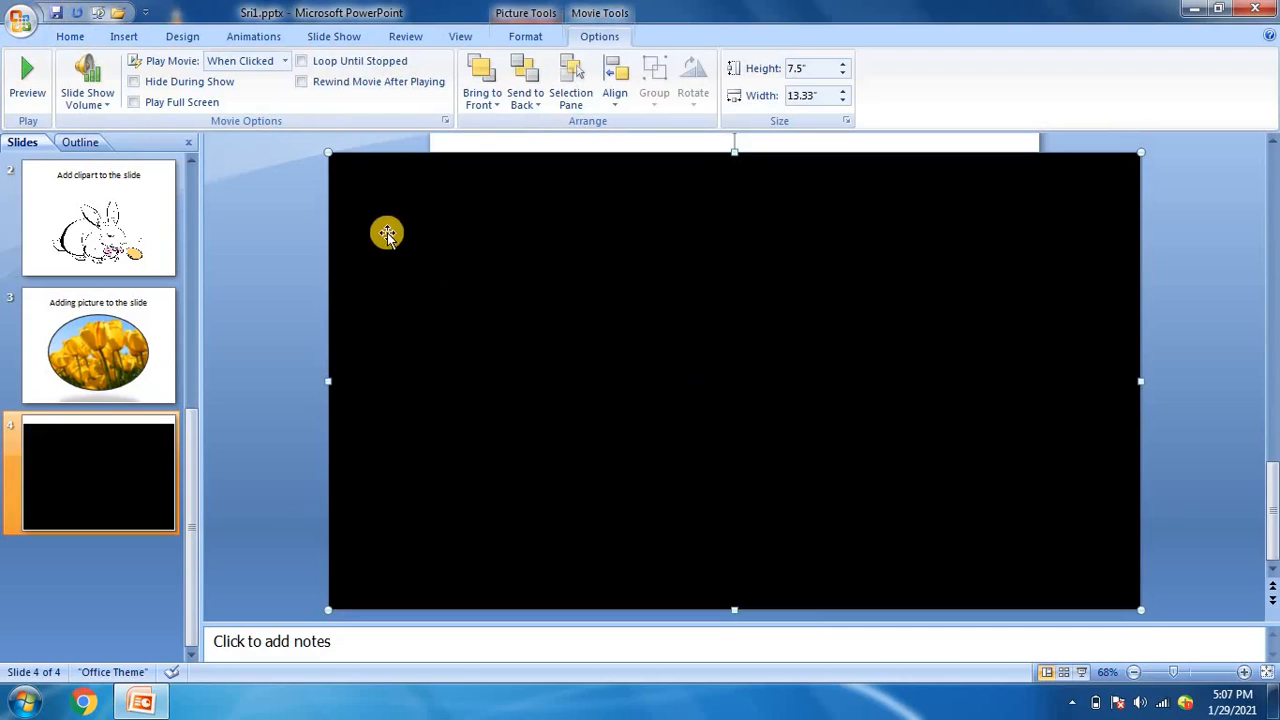
pyautogui.moveTo(528, 292)
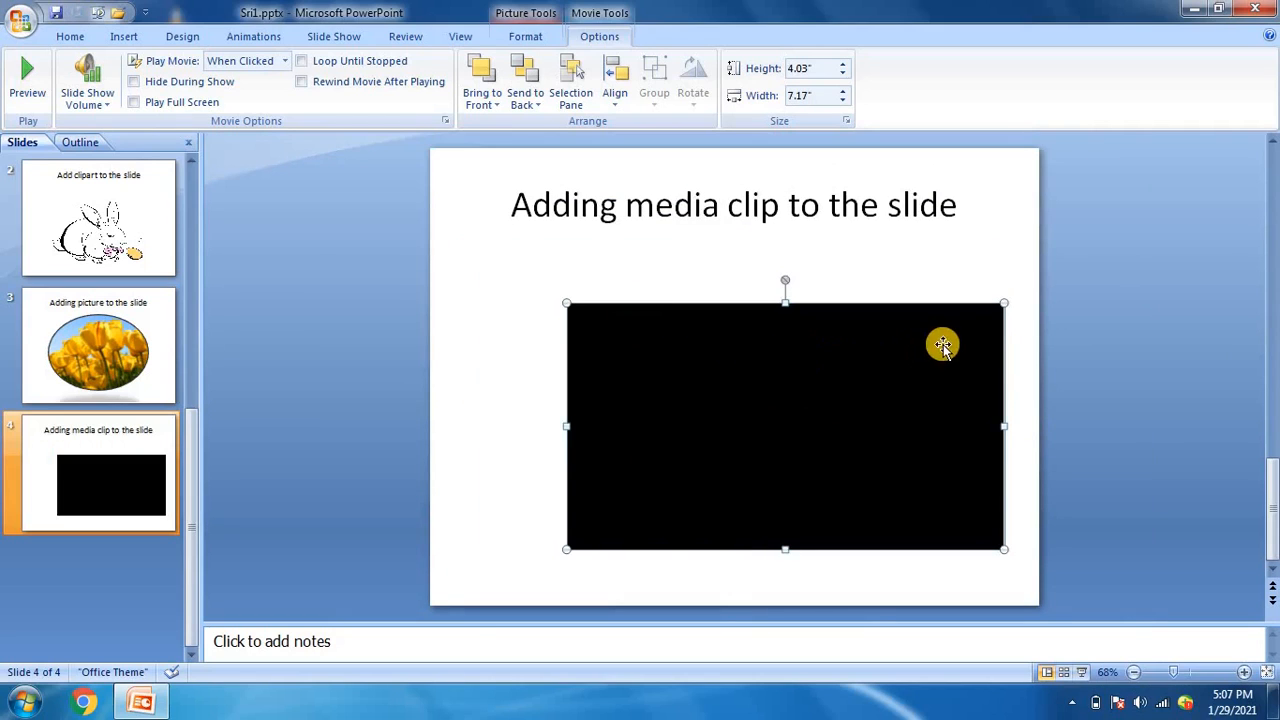
pyautogui.moveTo(956, 316)
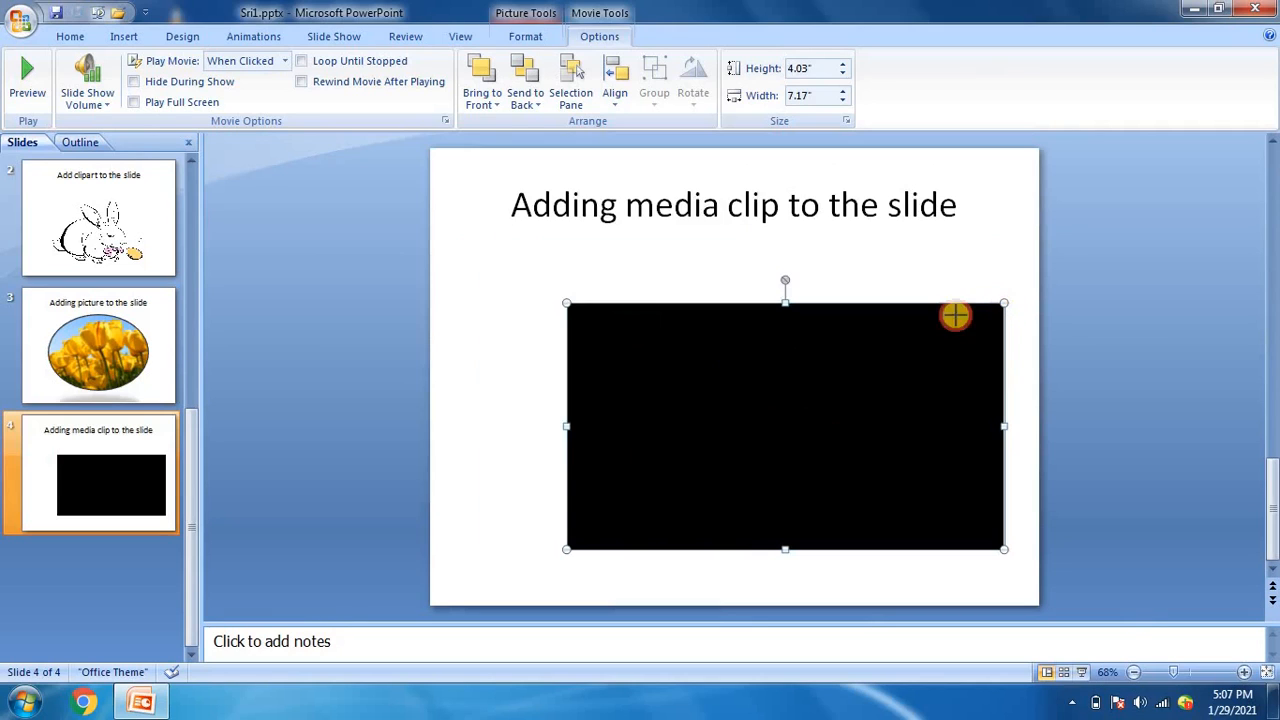
# Shrink the video and centre it beneath the slide title.
pyautogui.moveTo(1004, 304); pyautogui.dragTo(972, 320)
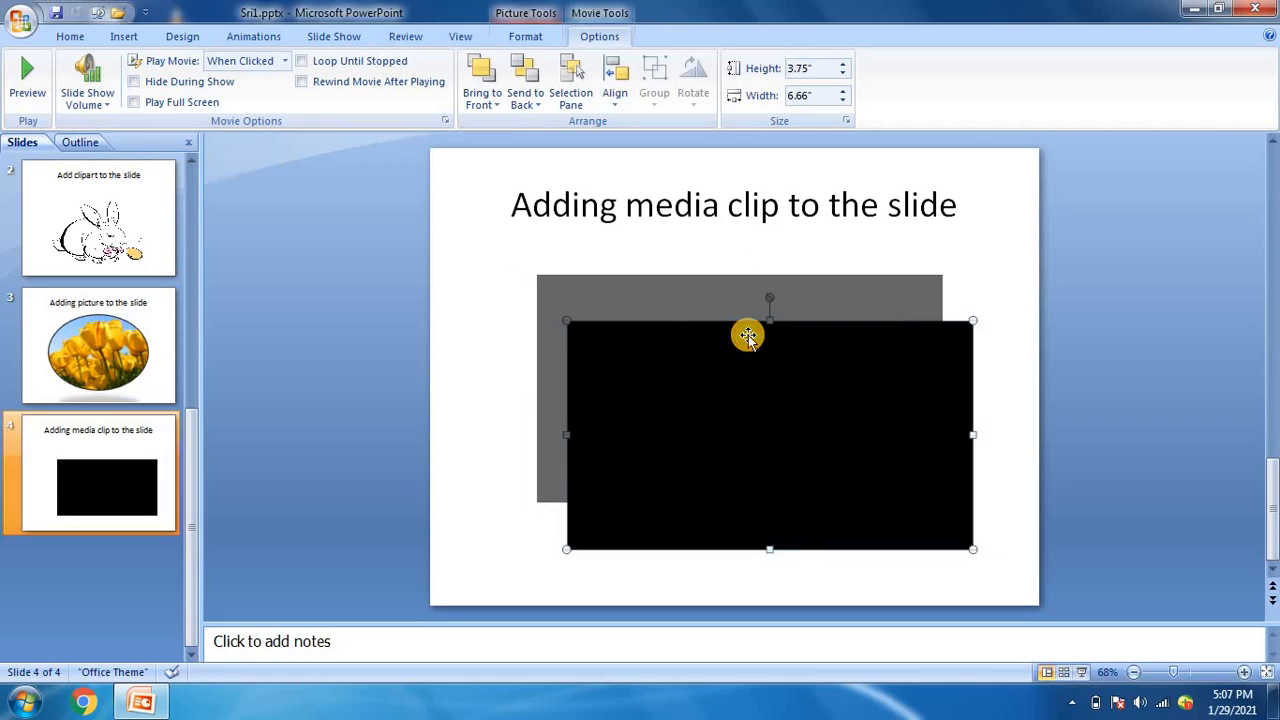
pyautogui.moveTo(748, 336); pyautogui.dragTo(812, 450)
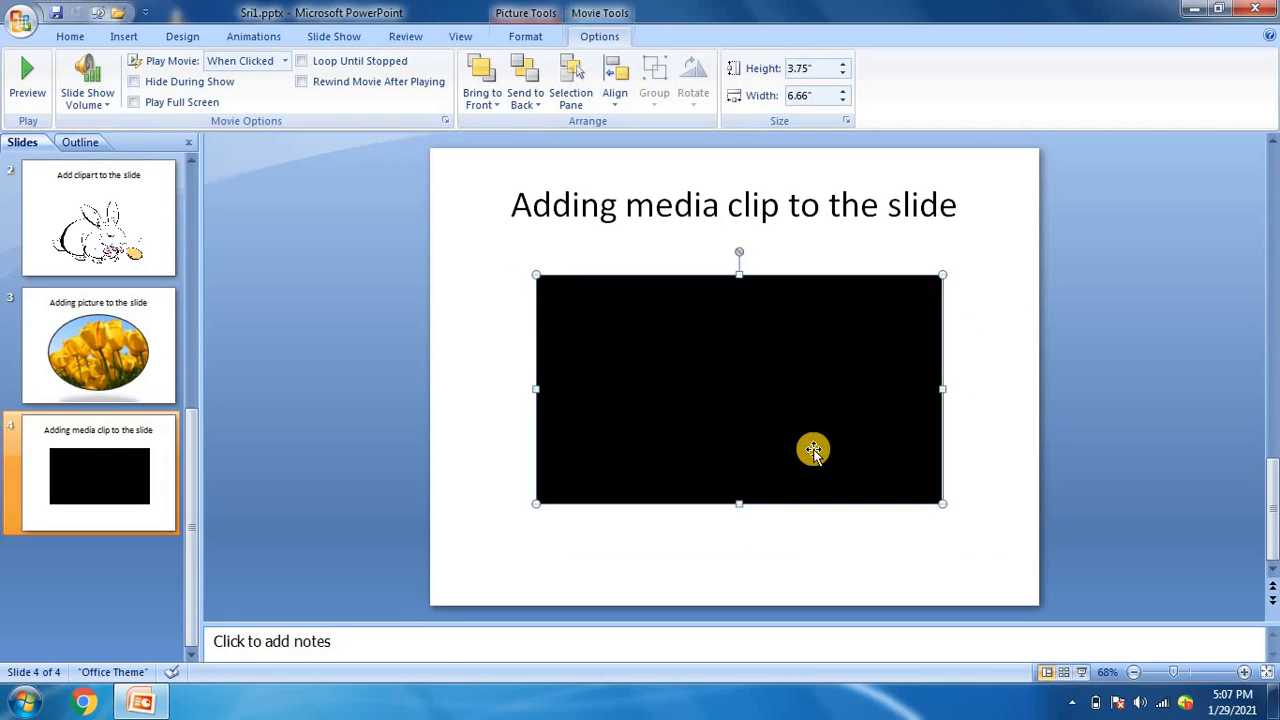